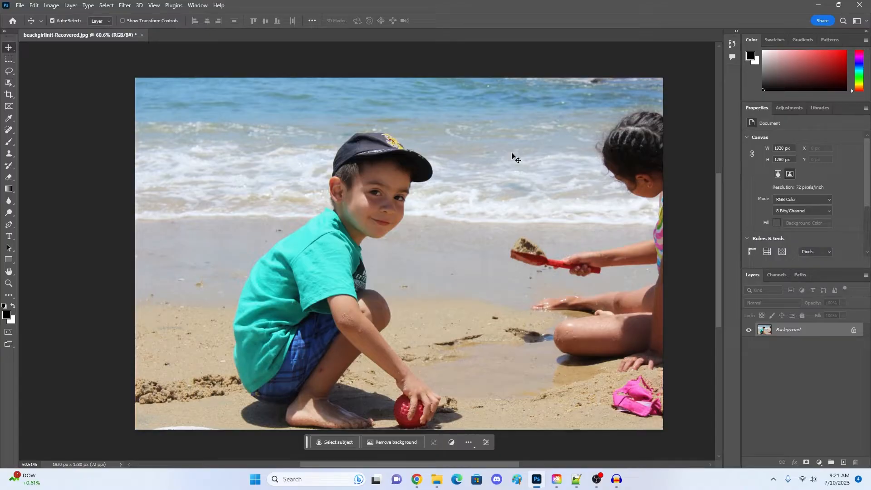
pyautogui.moveTo(659, 143)
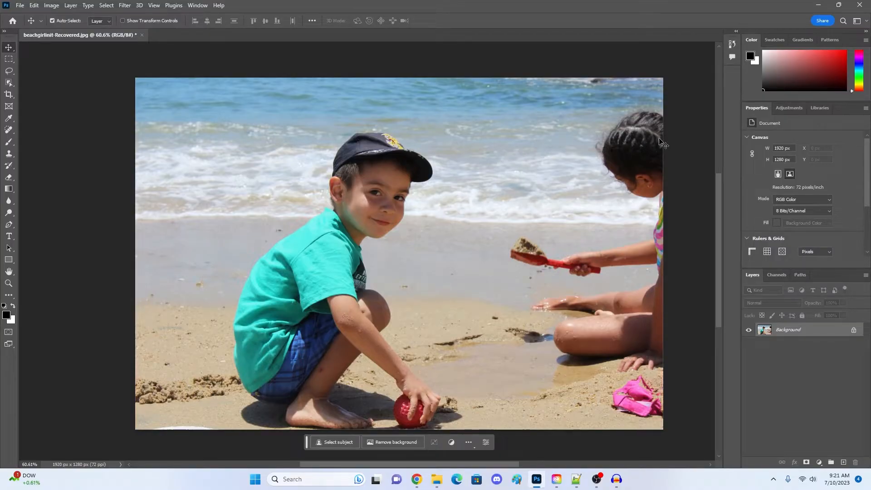
pyautogui.moveTo(636, 159)
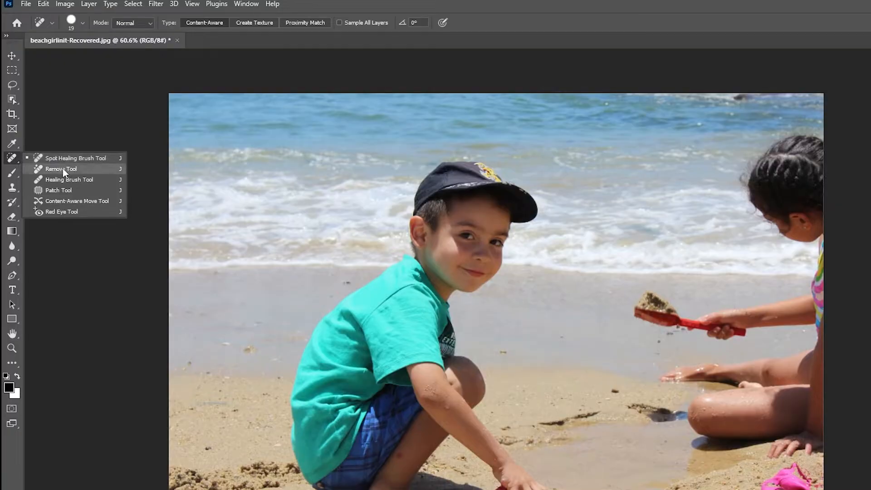
# - Activate the Remove Tool and enlarge its brush size in the options bar
pyautogui.click(60, 168)
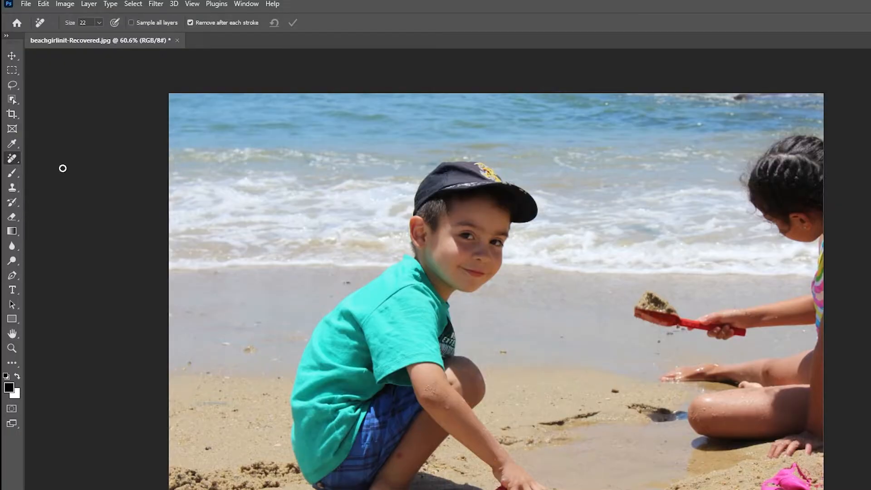
pyautogui.moveTo(66, 170)
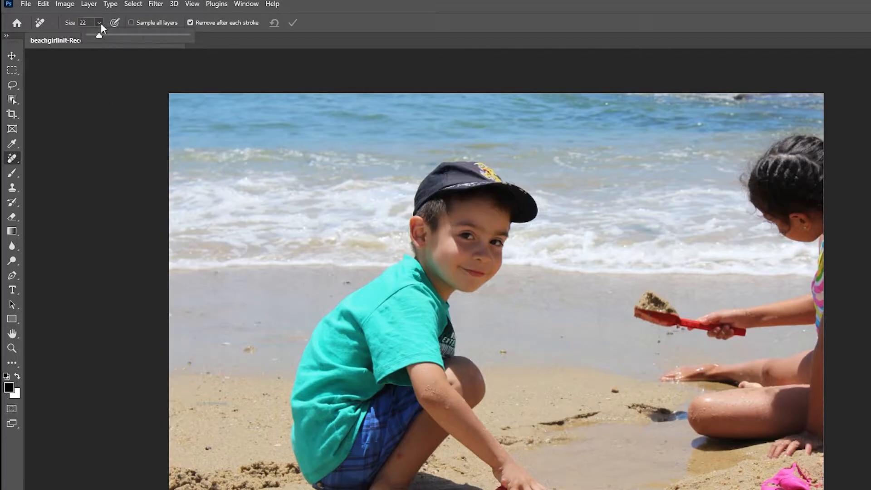
pyautogui.moveTo(100, 37); pyautogui.dragTo(135, 37)
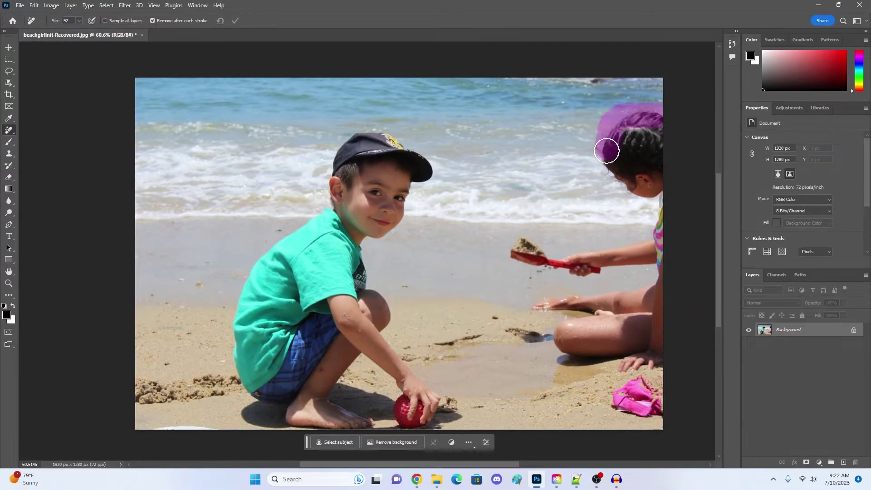
# - Paint a removal stroke over the girl's head, arm with shovel, and legs so she is erased
pyautogui.moveTo(607, 151); pyautogui.dragTo(515, 256)
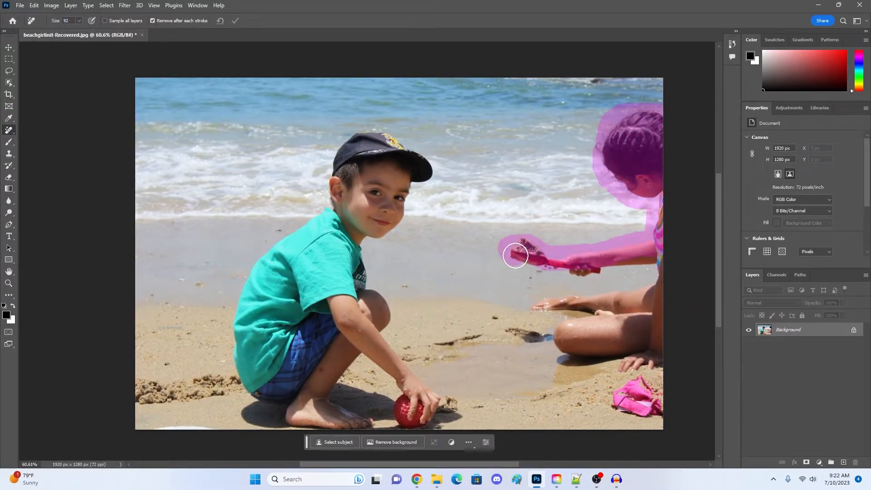
pyautogui.moveTo(515, 255); pyautogui.dragTo(642, 311)
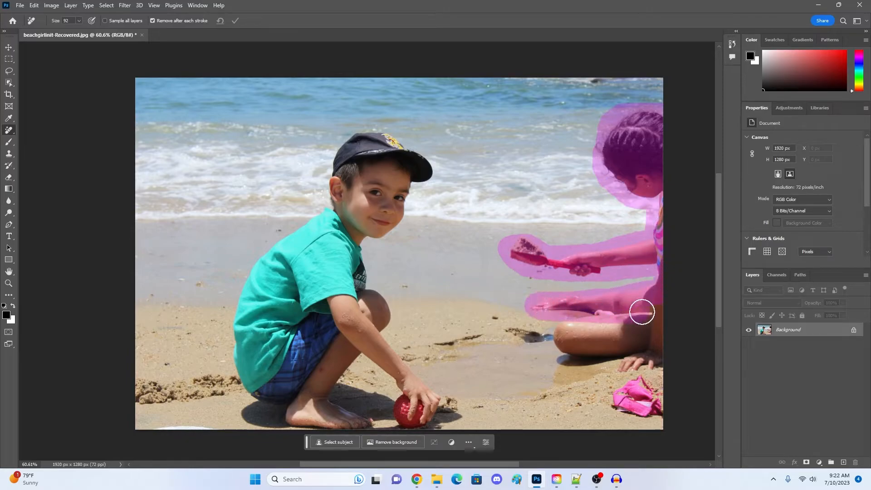
pyautogui.moveTo(641, 311); pyautogui.dragTo(641, 364)
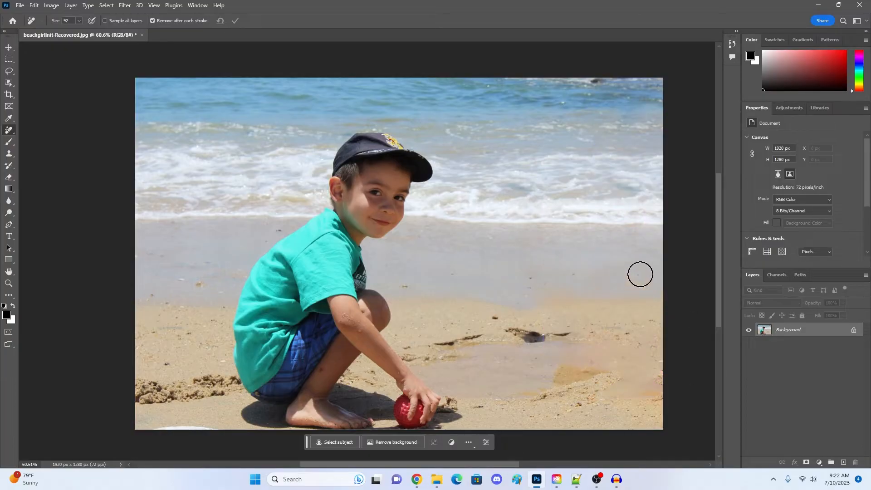
pyautogui.moveTo(598, 325)
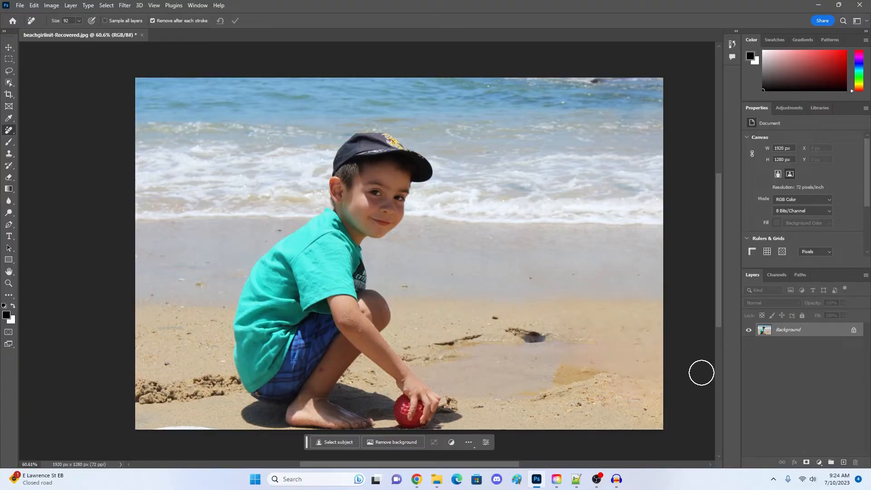
pyautogui.moveTo(706, 352)
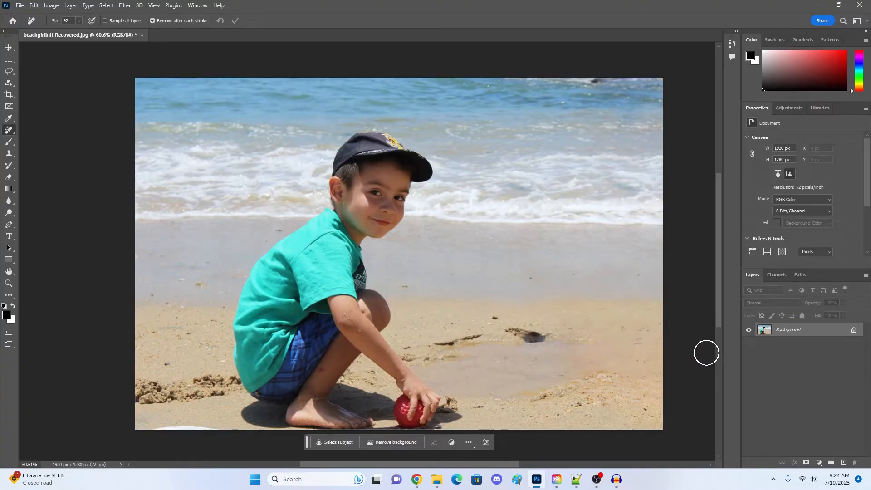